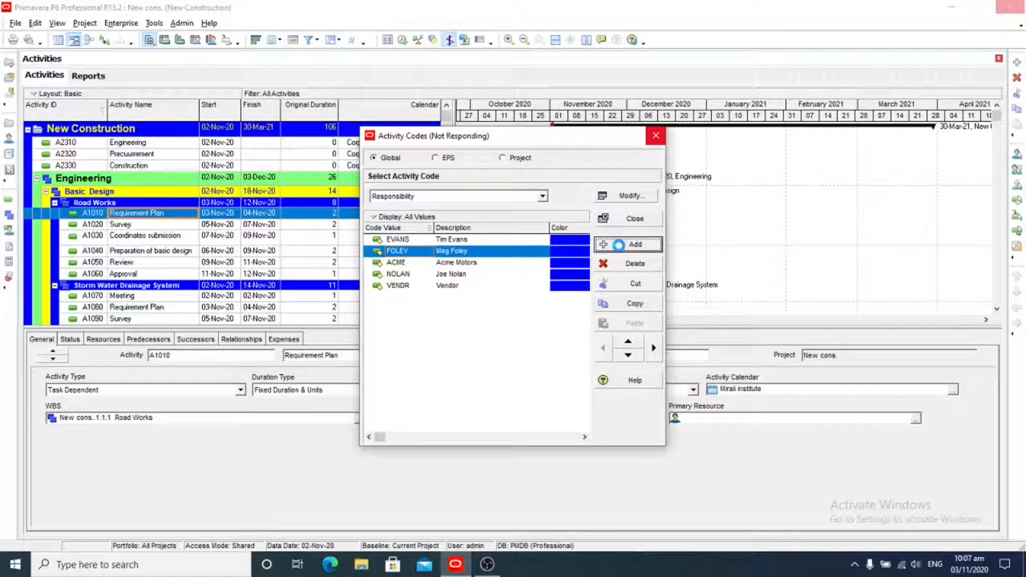
{"action": "left_click", "coordinate": [636, 243]}
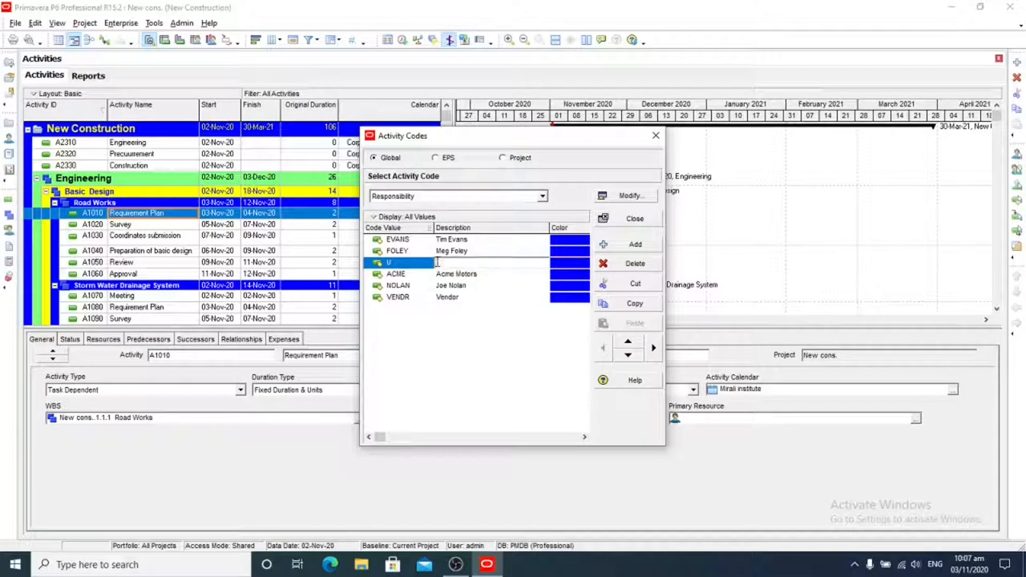
{"action": "type", "text": "Uni"}
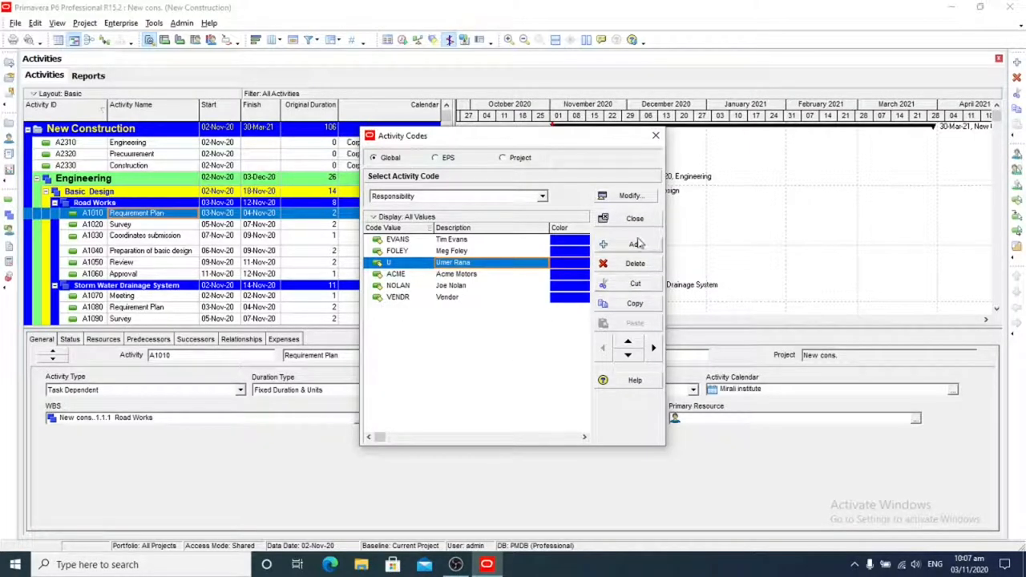
{"action": "left_click", "coordinate": [635, 244]}
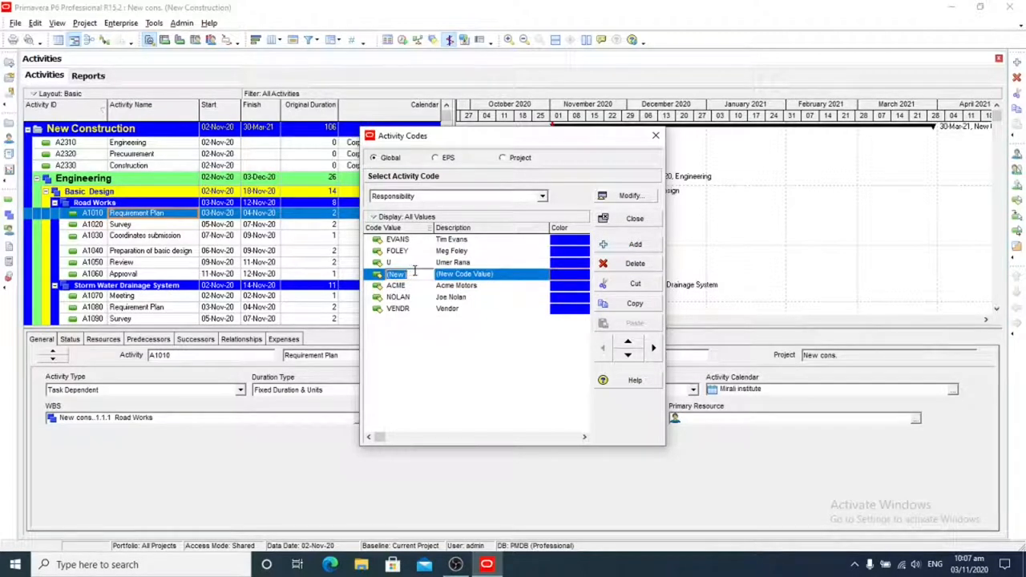
{"action": "type", "text": "A"}
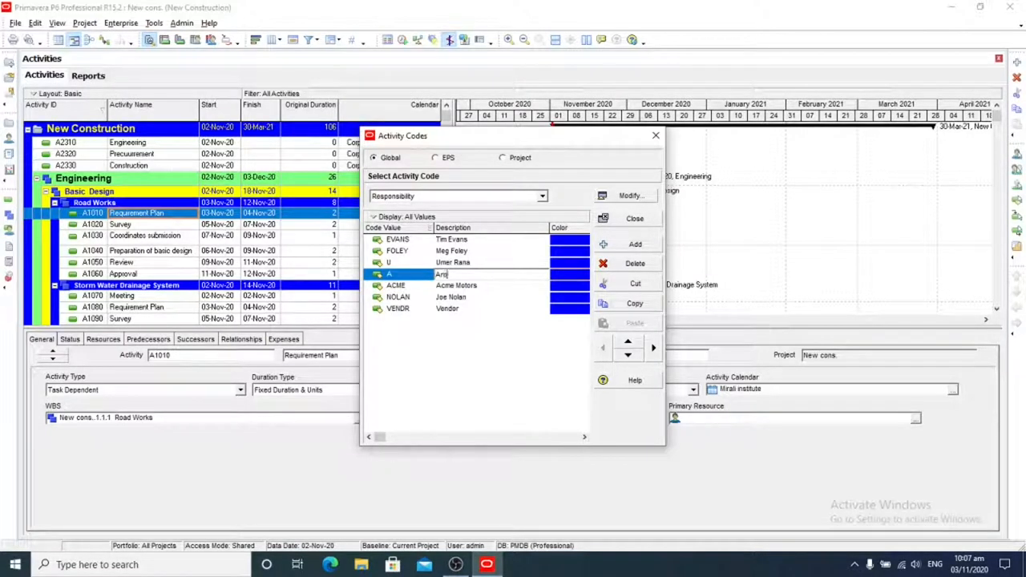
{"action": "type", "text": "rbaz"}
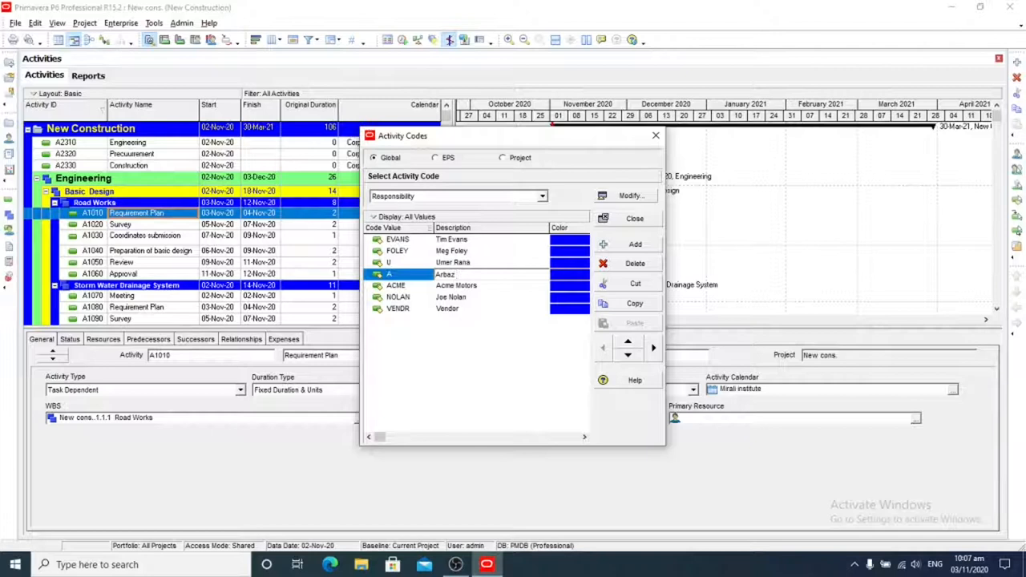
{"action": "type", "text": "Muj"}
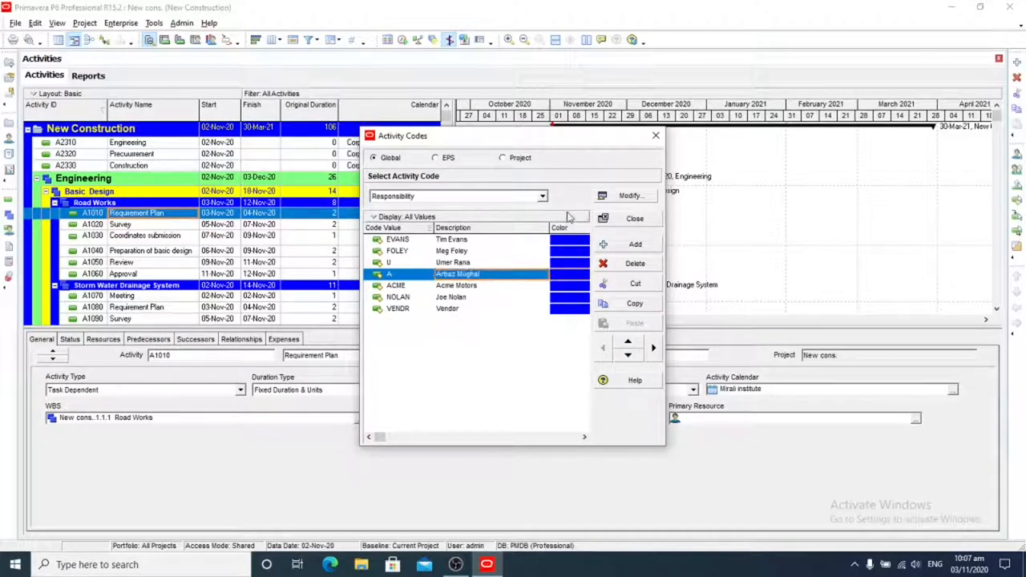
{"action": "left_click", "coordinate": [635, 244]}
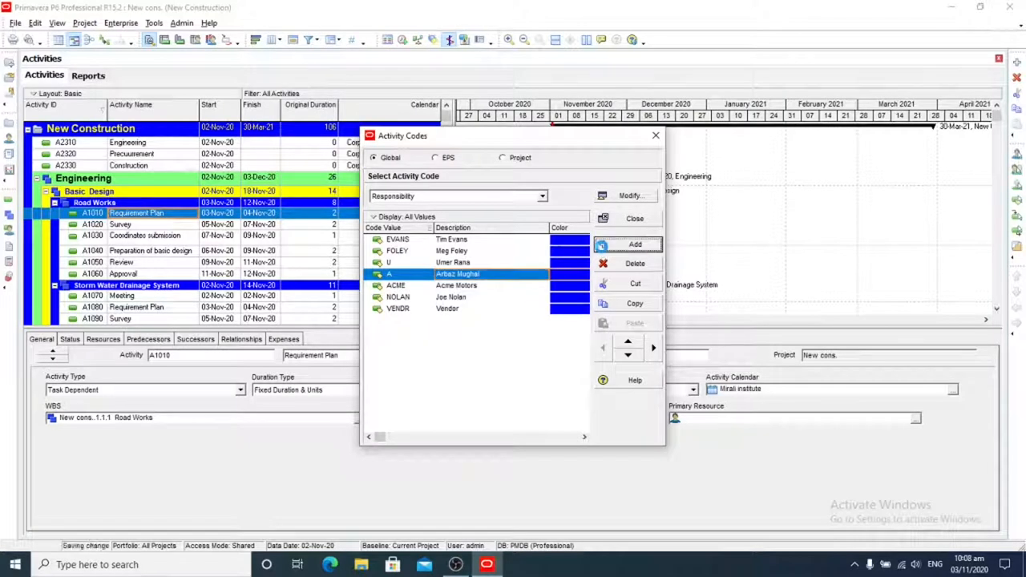
{"action": "left_click", "coordinate": [635, 244]}
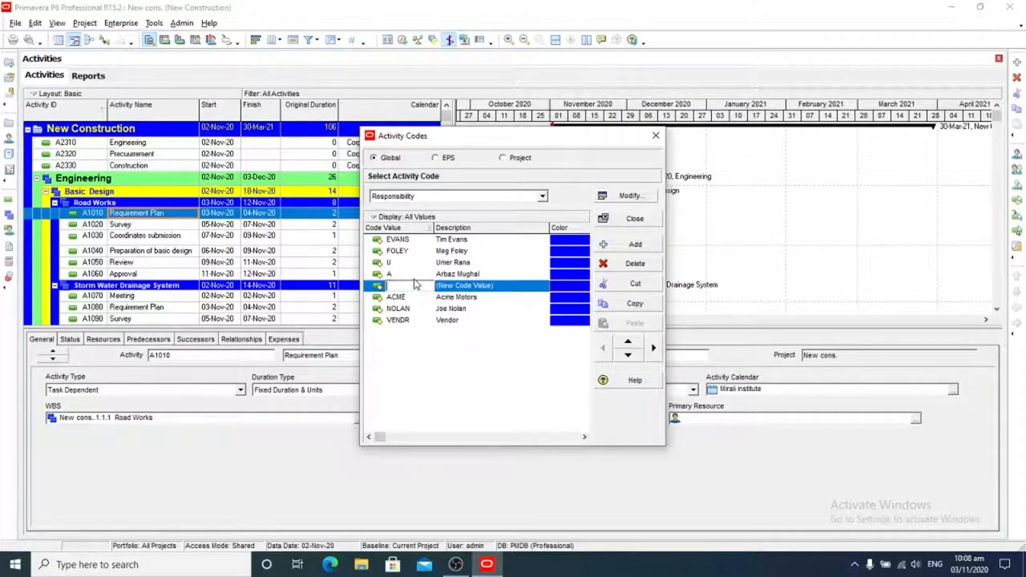
{"action": "type", "text": "R"}
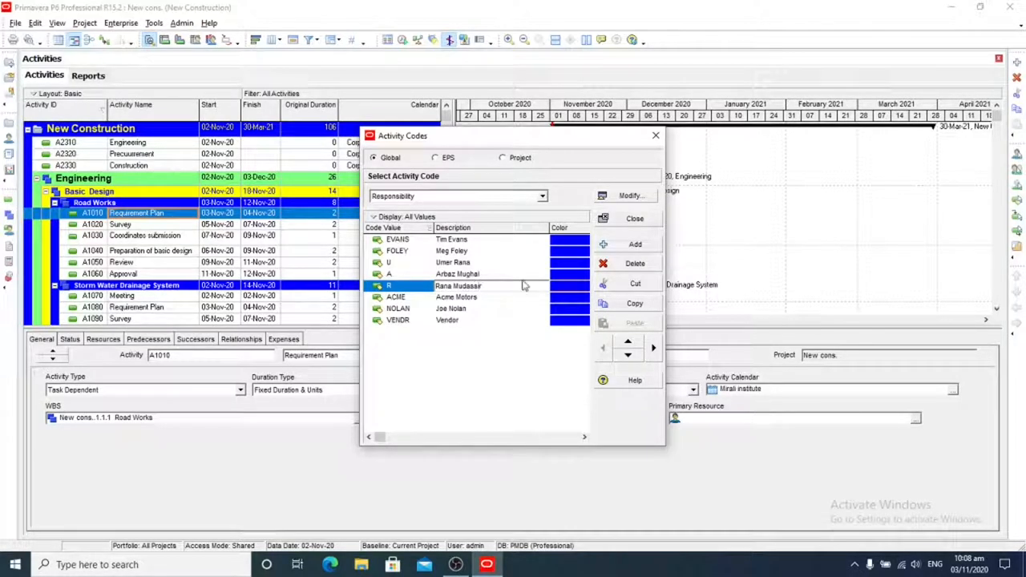
{"action": "double_click", "coordinate": [459, 286]}
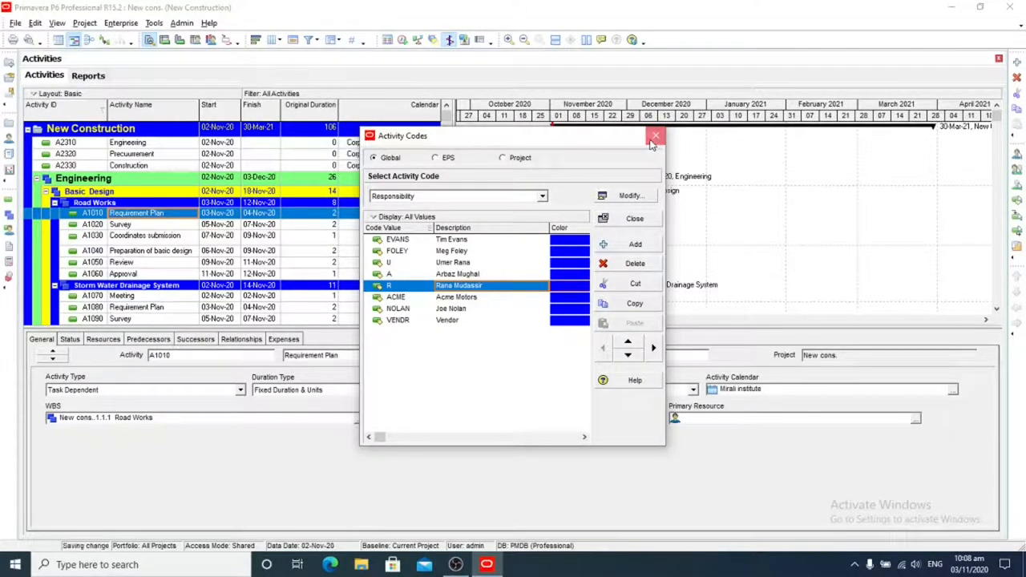
Close the Activity Codes window and bring up options for the activity details area.
{"action": "left_click", "coordinate": [656, 135]}
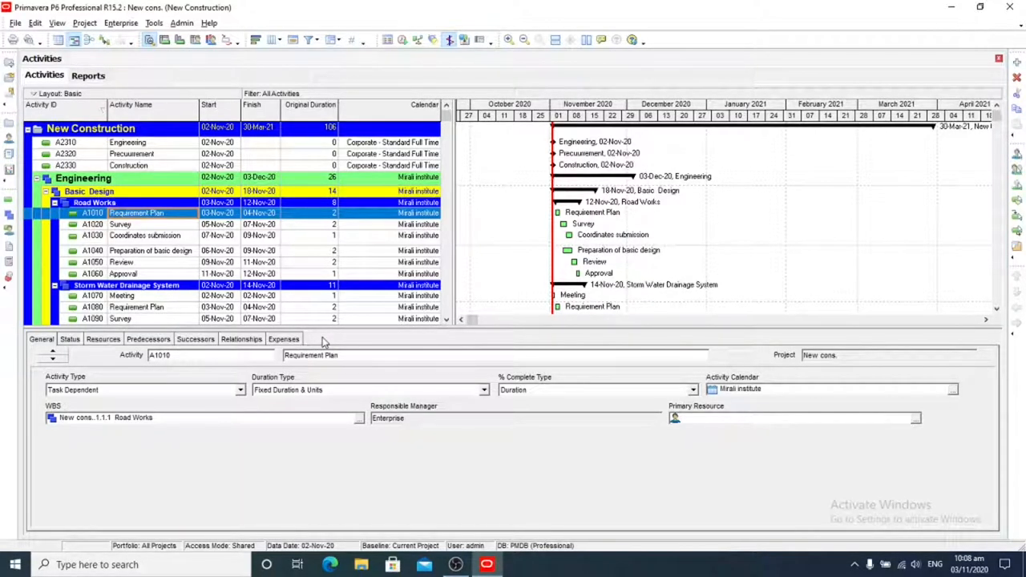
{"action": "right_click", "coordinate": [321, 340]}
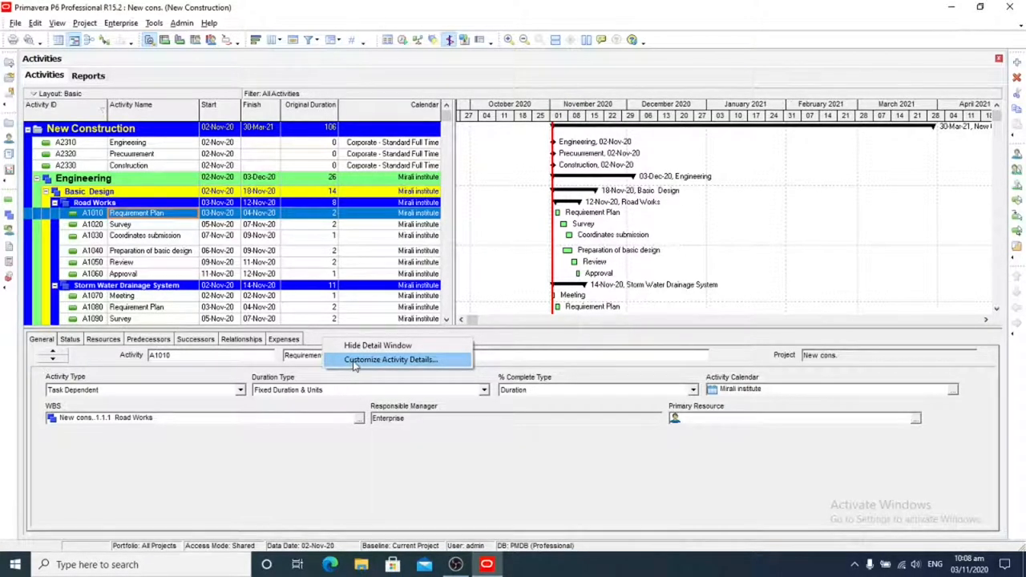
Add Codes to the displayed activity detail tabs and show it for Requirement Plan.
{"action": "left_click", "coordinate": [392, 359]}
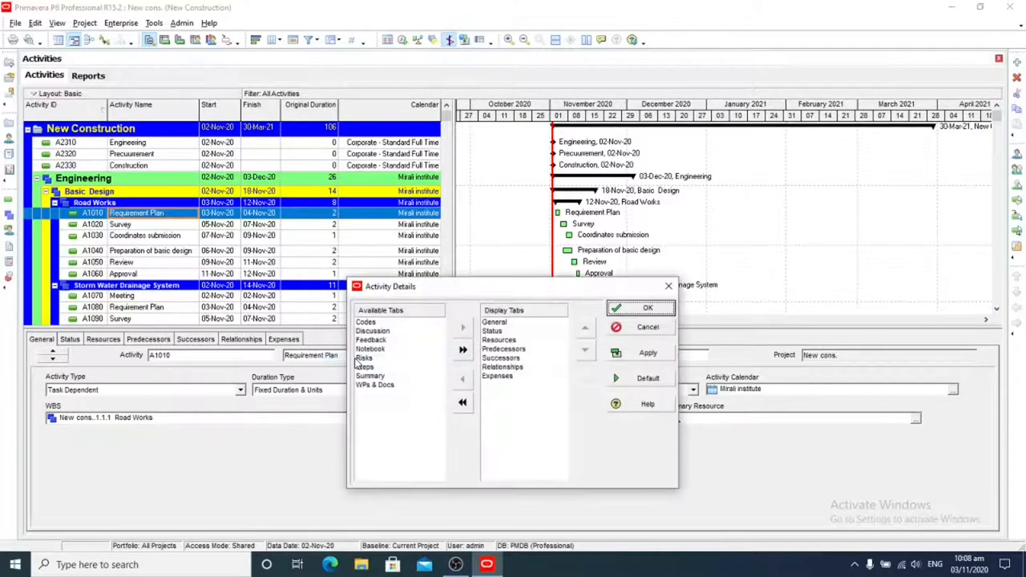
{"action": "left_click", "coordinate": [366, 321]}
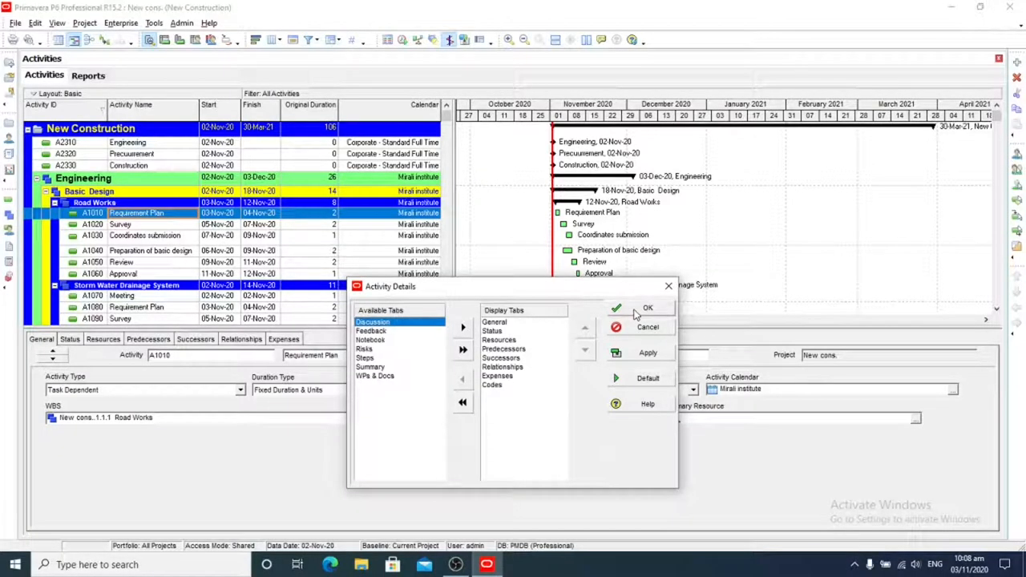
{"action": "left_click", "coordinate": [648, 308]}
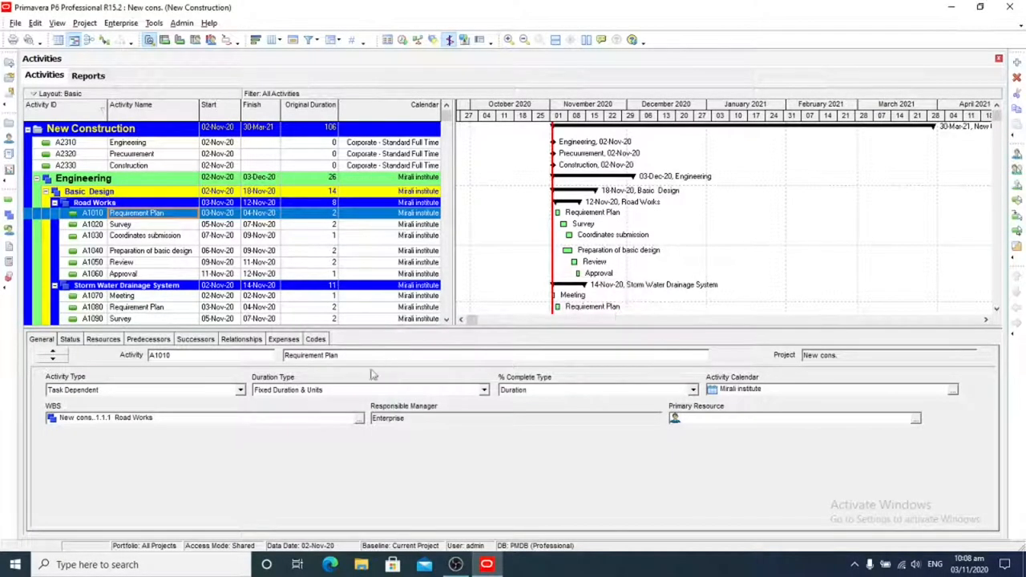
{"action": "left_click", "coordinate": [315, 339]}
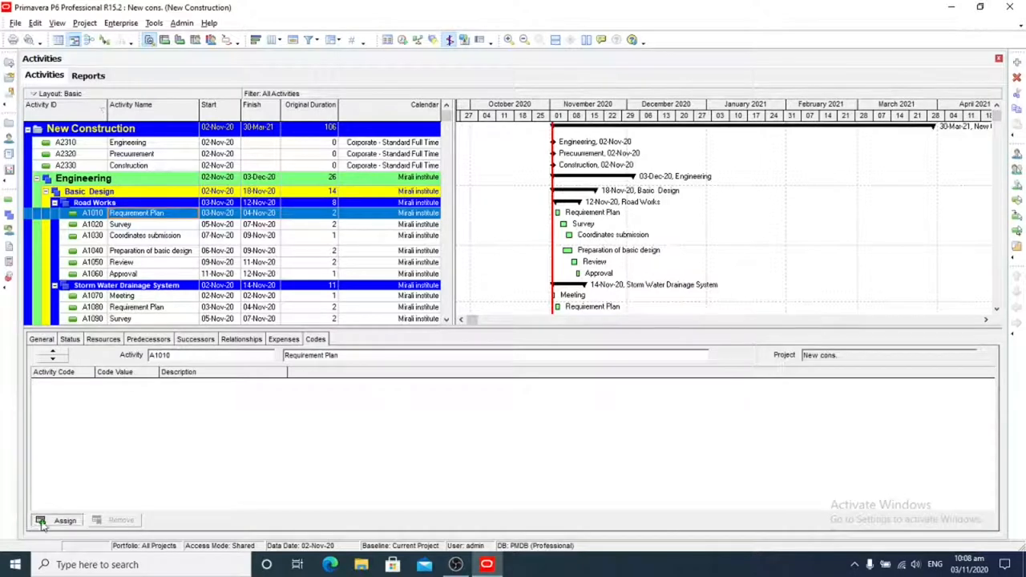
{"action": "left_click", "coordinate": [64, 520]}
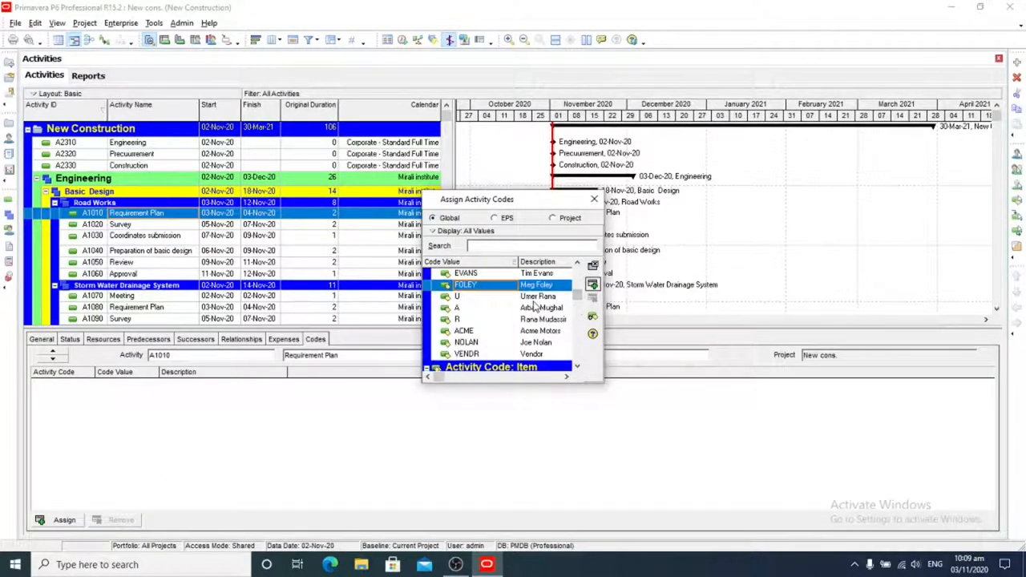
{"action": "left_click", "coordinate": [457, 296]}
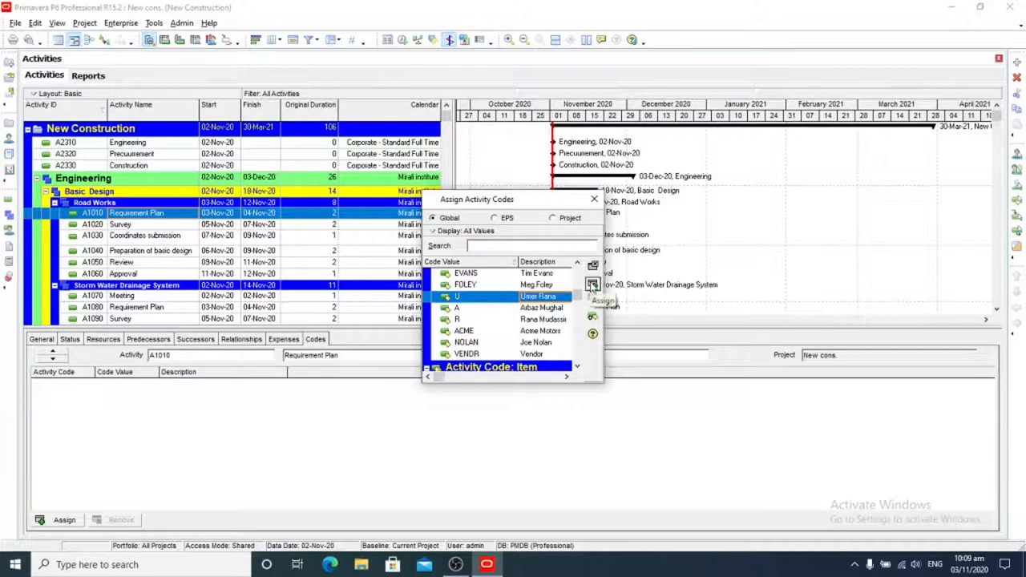
{"action": "left_click", "coordinate": [593, 287]}
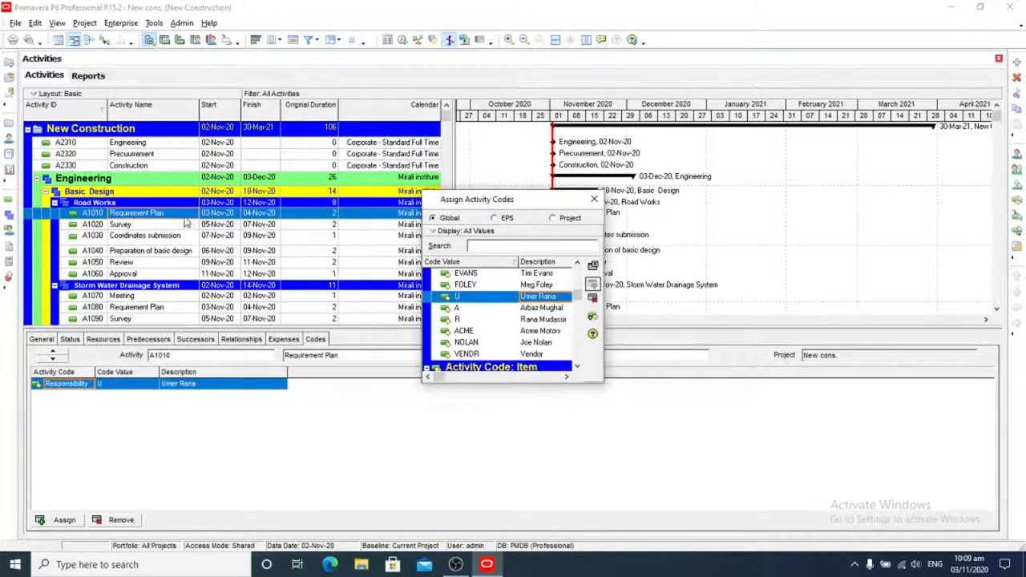
{"action": "left_click", "coordinate": [120, 225]}
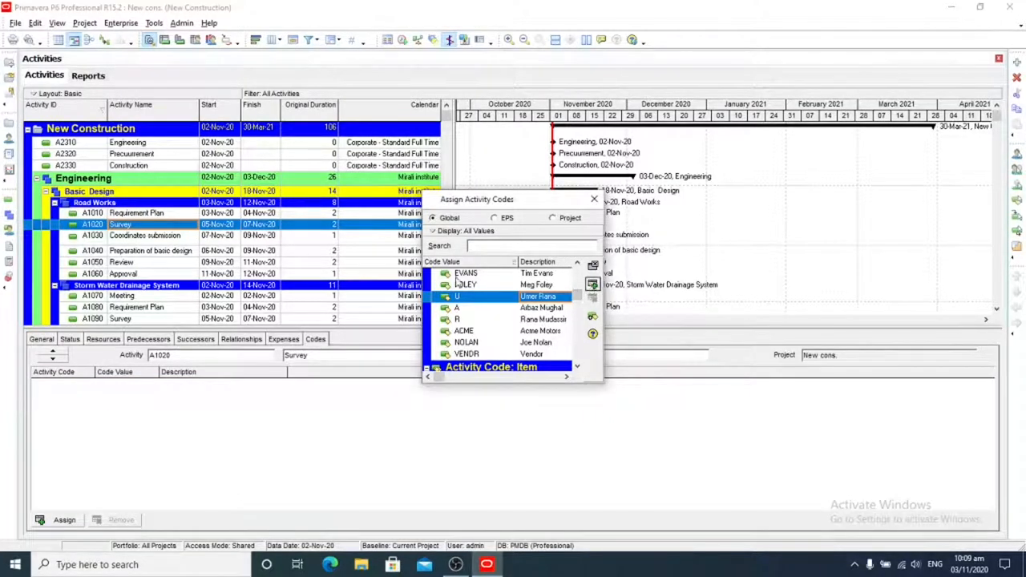
{"action": "left_click", "coordinate": [145, 234]}
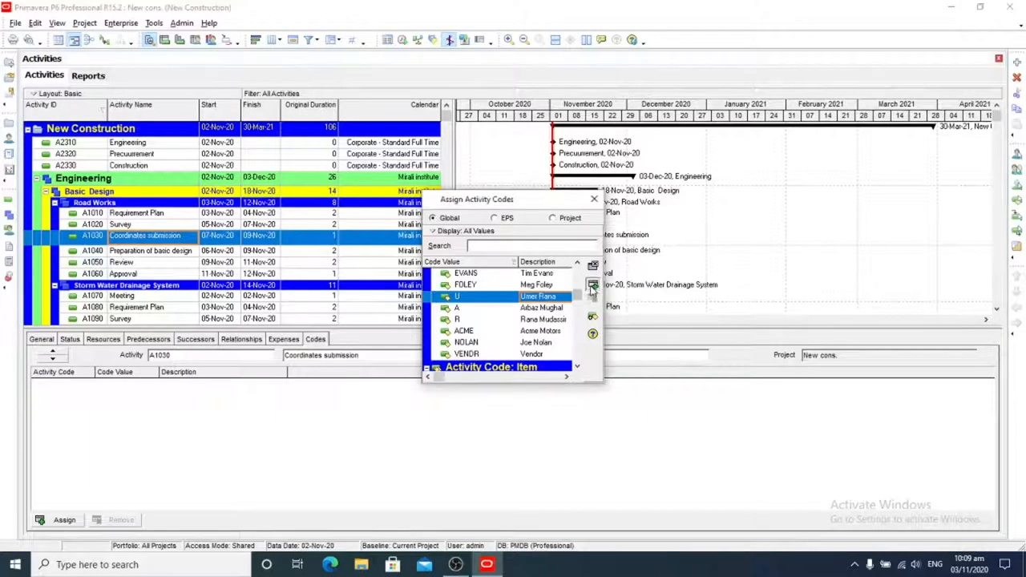
{"action": "left_click", "coordinate": [593, 286]}
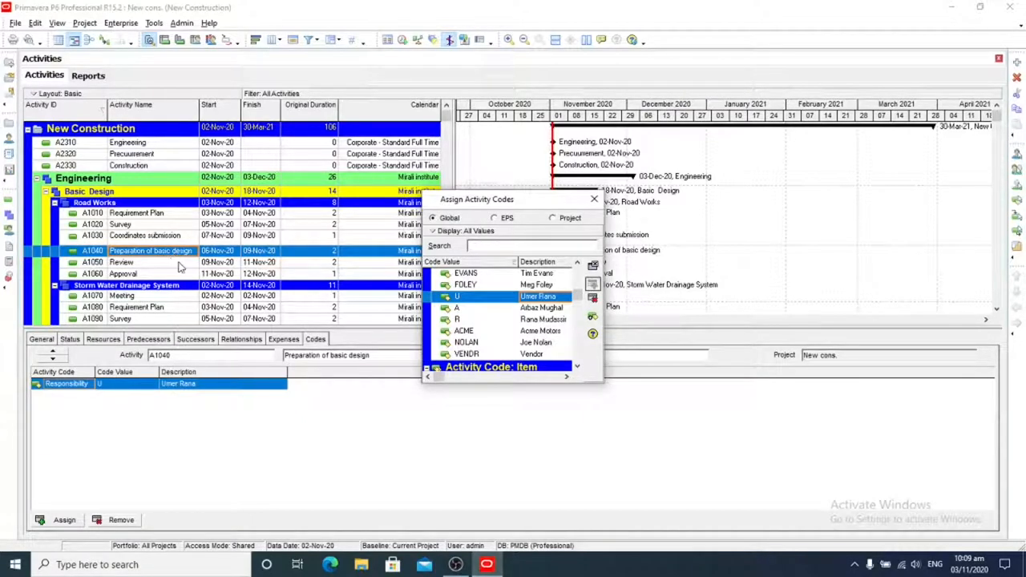
{"action": "left_click", "coordinate": [122, 263]}
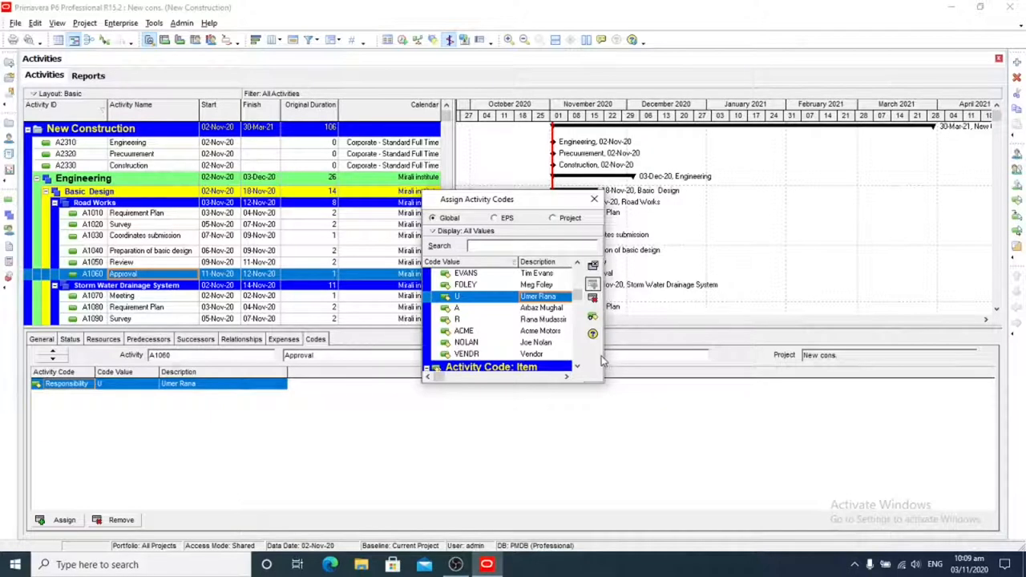
{"action": "mouse_move", "coordinate": [639, 359]}
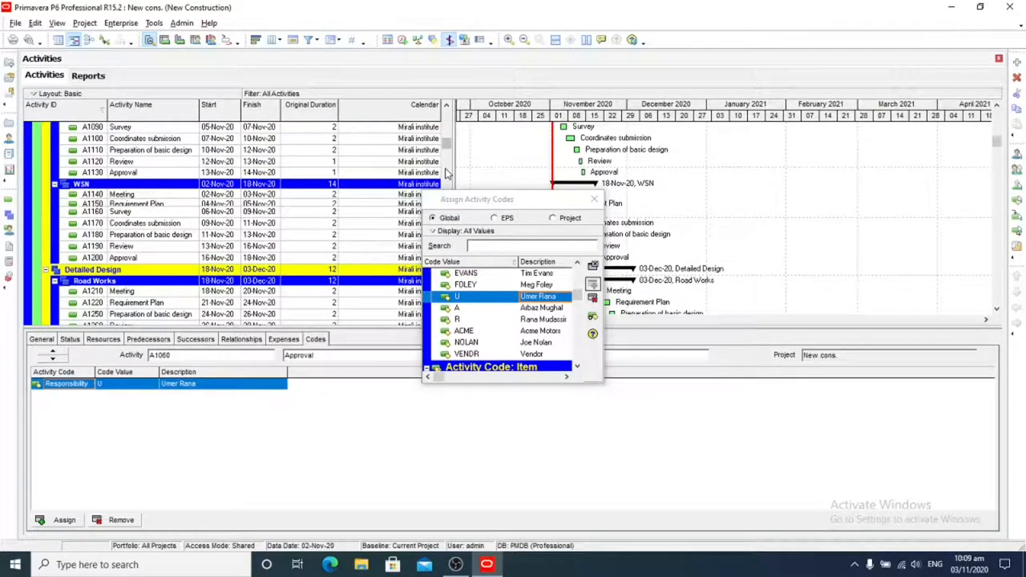
{"action": "scroll", "scroll_direction": "down", "scroll_amount": 3}
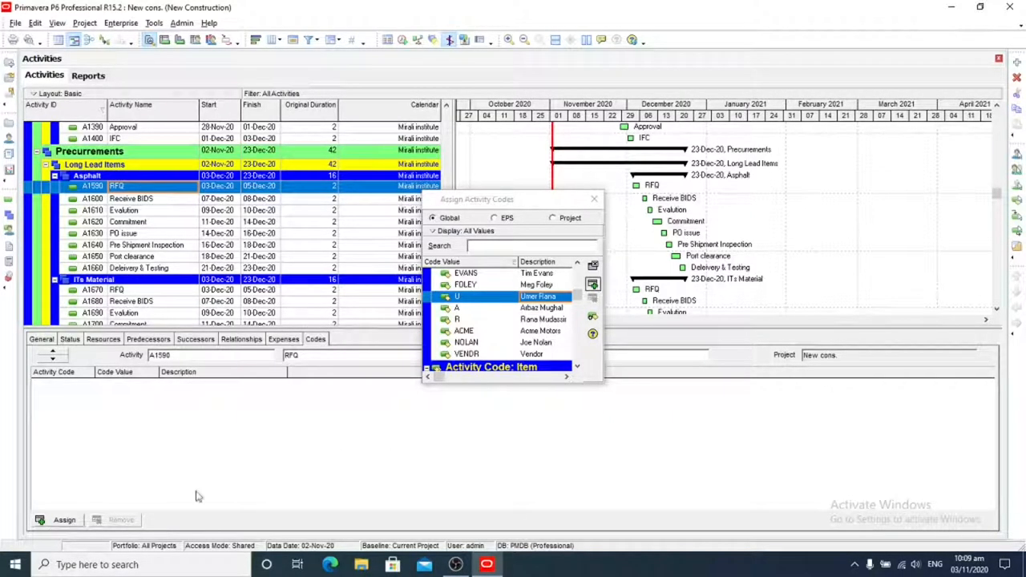
{"action": "mouse_move", "coordinate": [594, 285]}
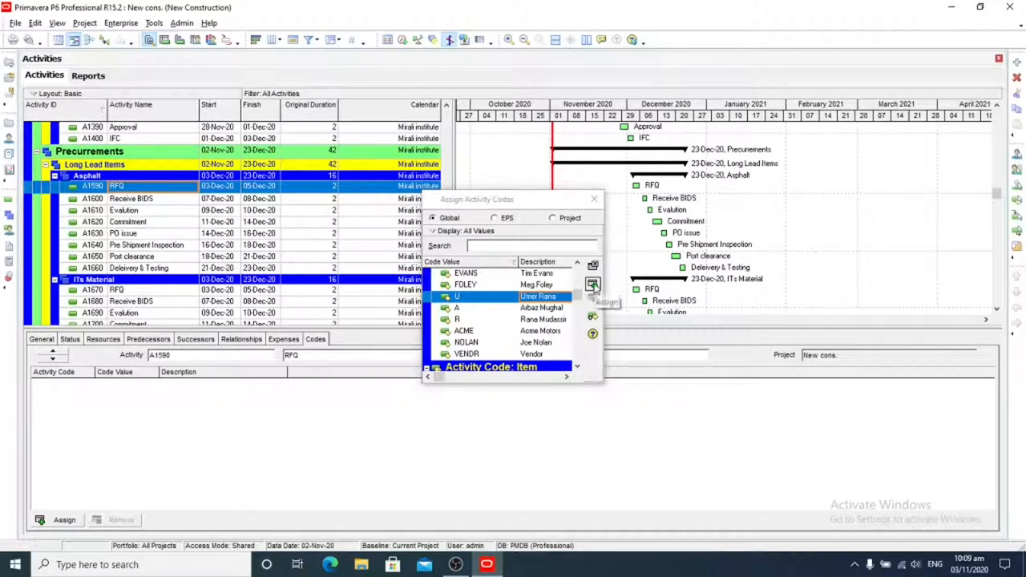
{"action": "left_click", "coordinate": [593, 286]}
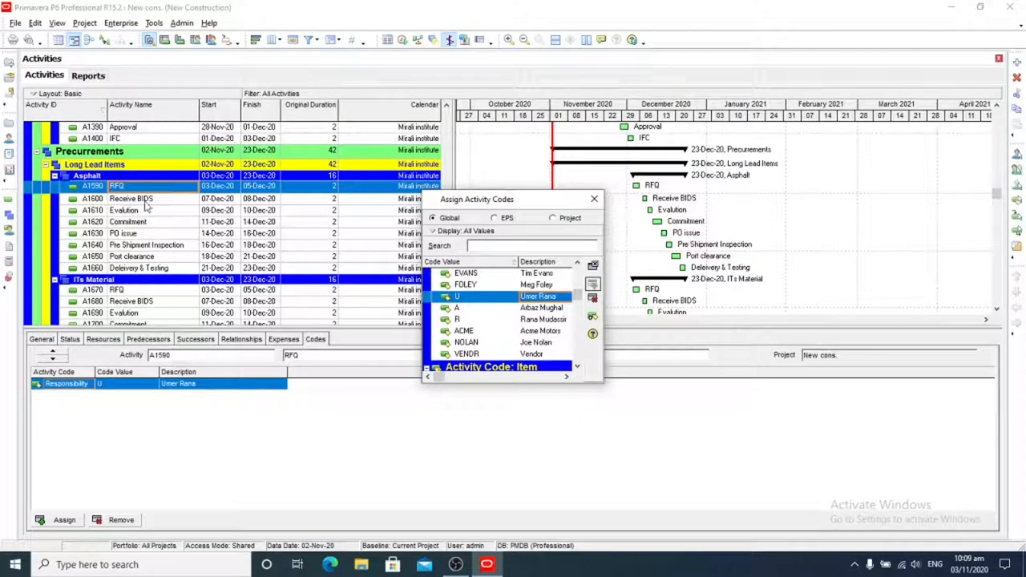
{"action": "left_click", "coordinate": [132, 199]}
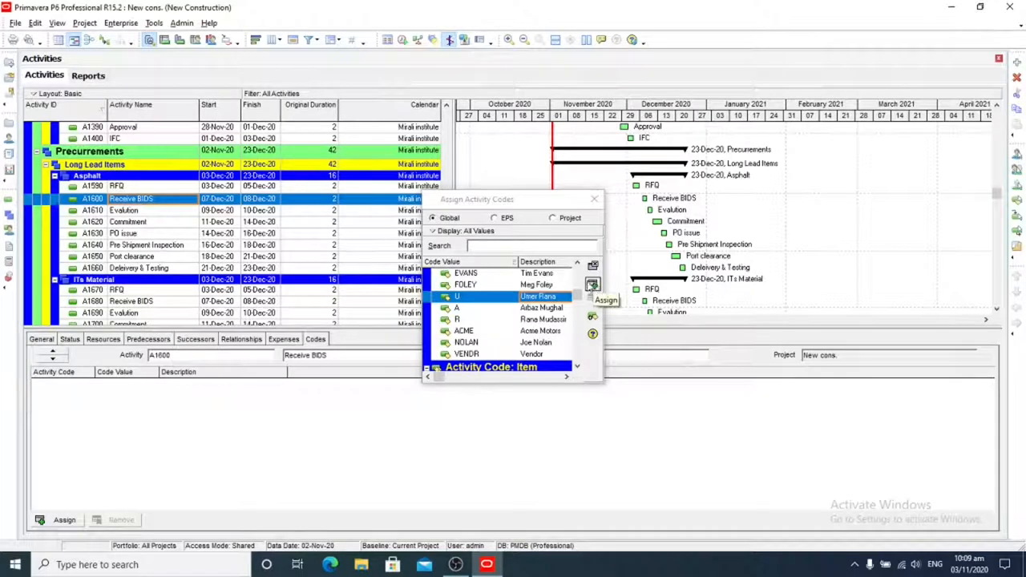
{"action": "mouse_move", "coordinate": [148, 192]}
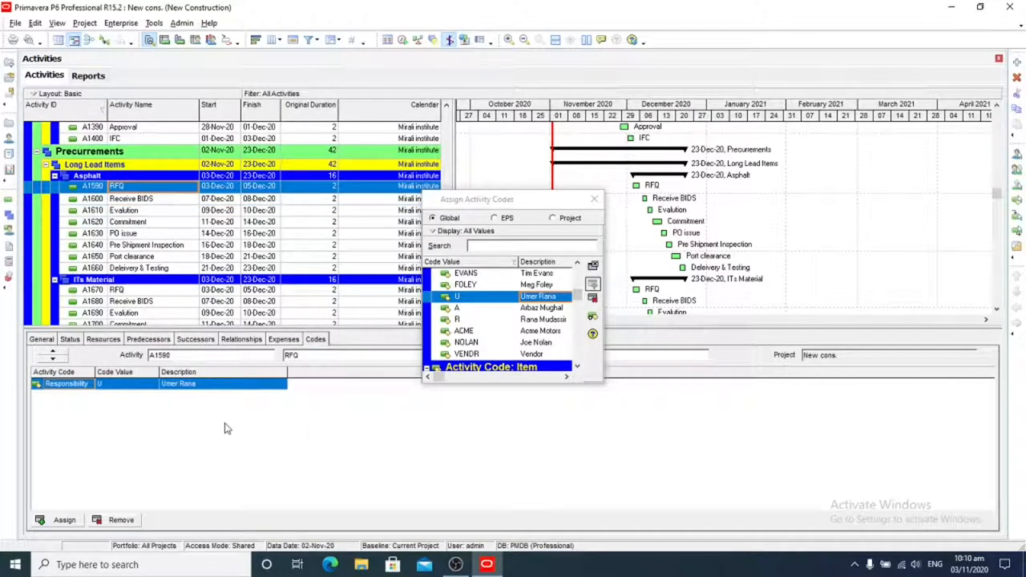
{"action": "left_click", "coordinate": [122, 519]}
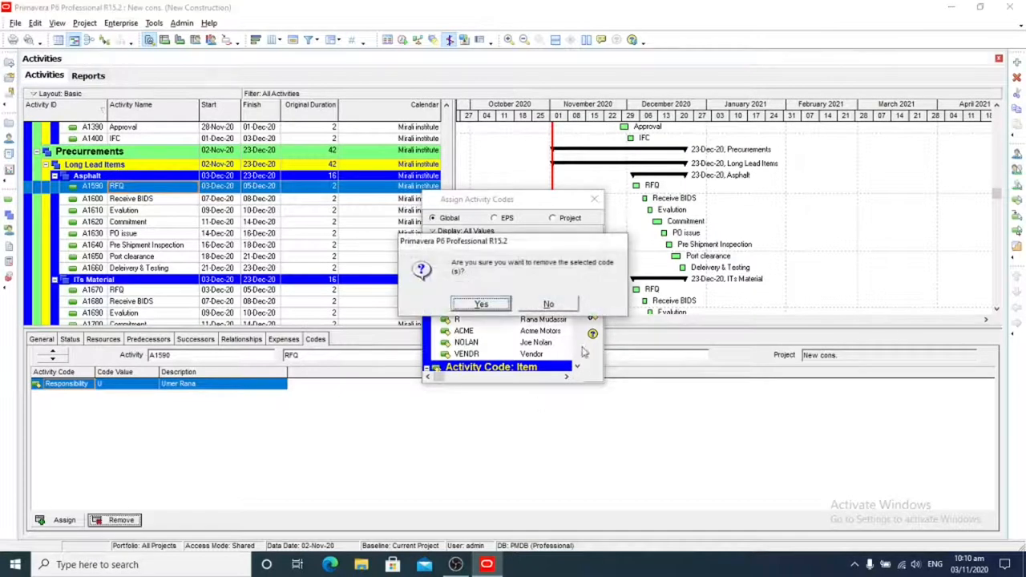
{"action": "left_click", "coordinate": [482, 304]}
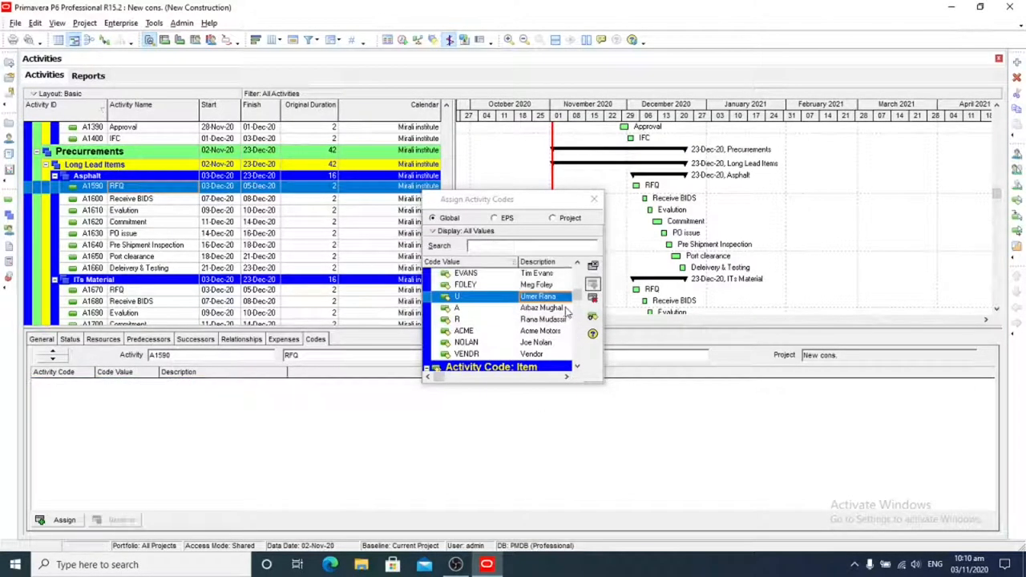
{"action": "left_click", "coordinate": [542, 308]}
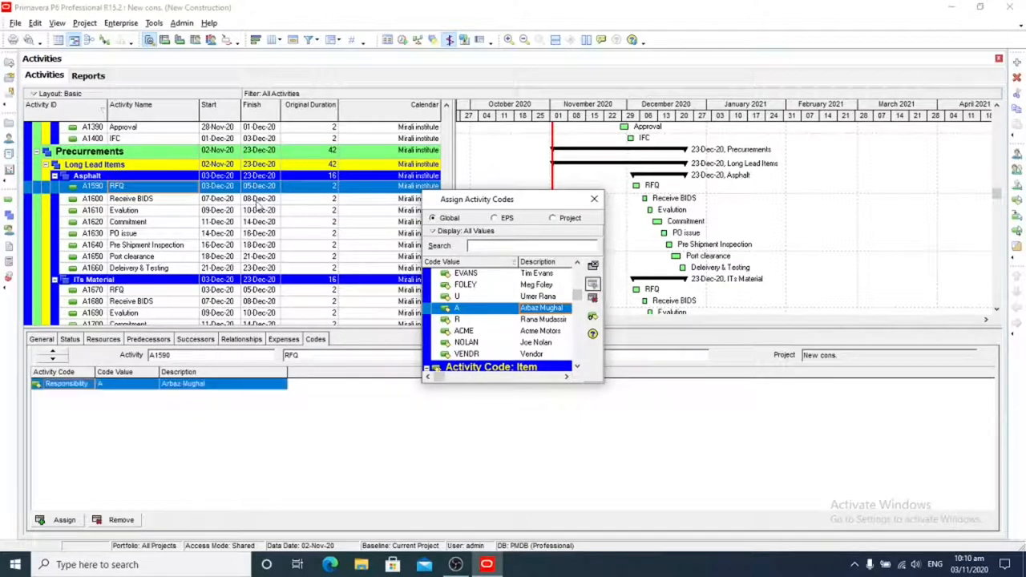
{"action": "mouse_move", "coordinate": [147, 205]}
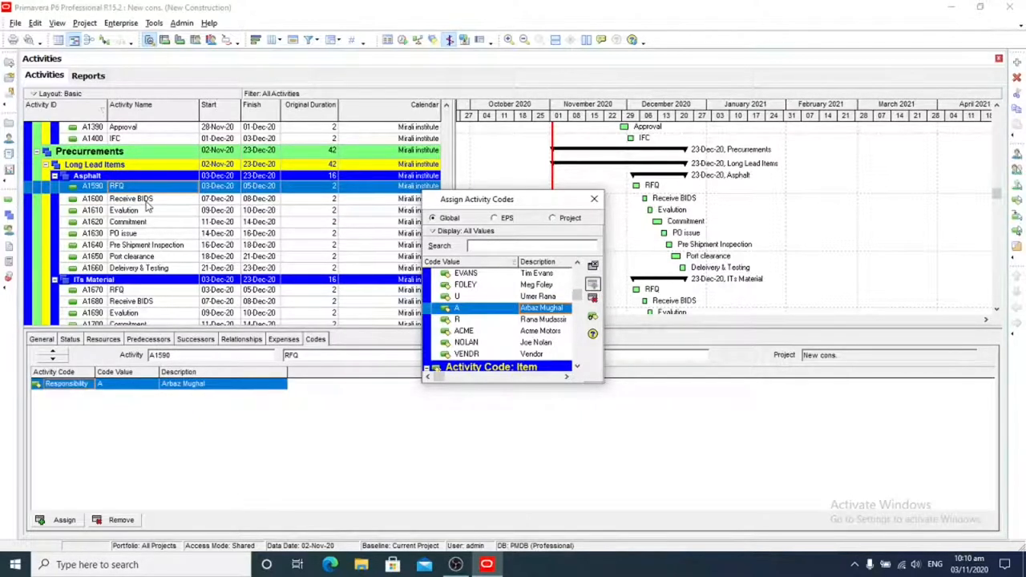
{"action": "left_click", "coordinate": [144, 199]}
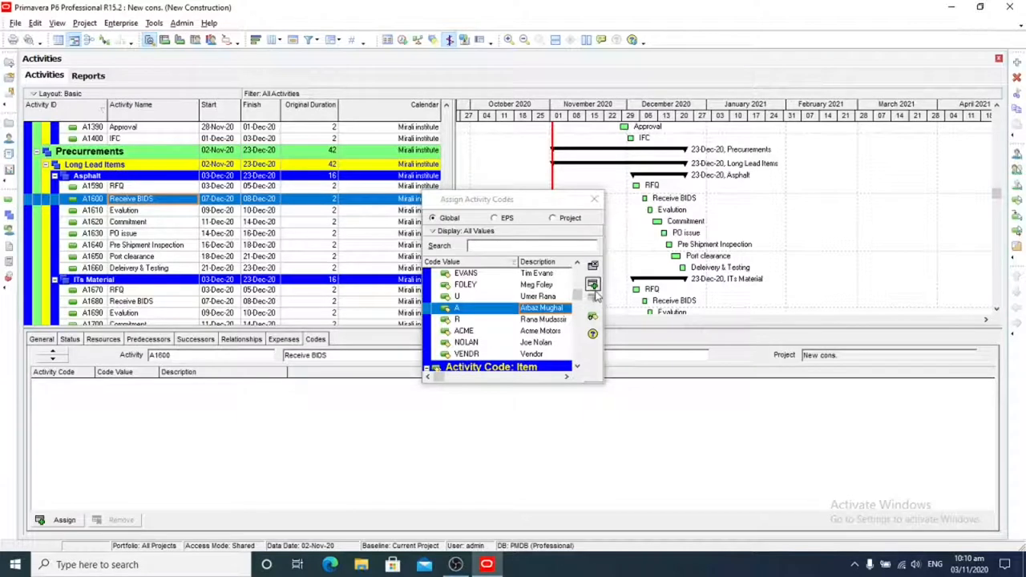
{"action": "left_click", "coordinate": [593, 286]}
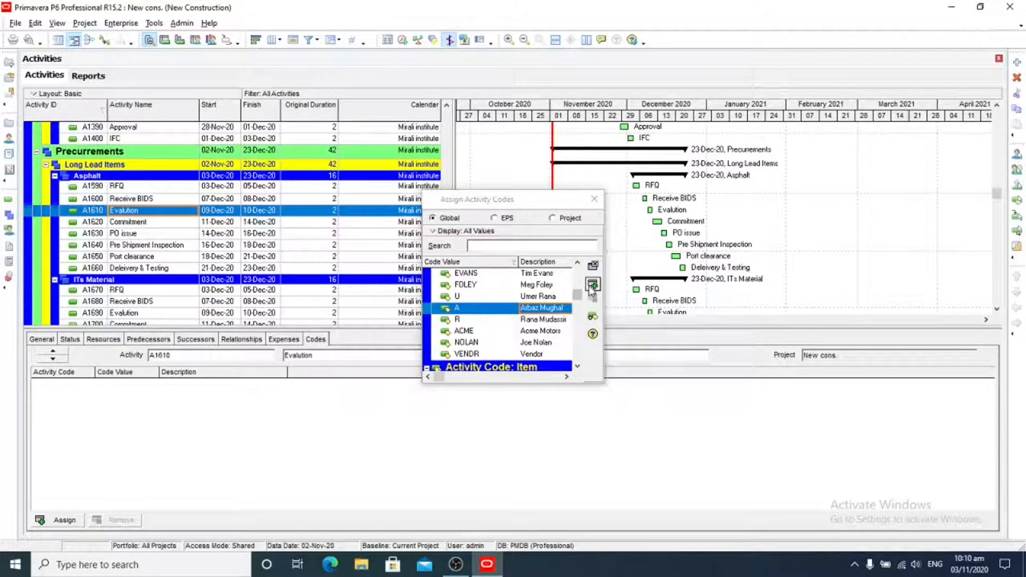
{"action": "left_click", "coordinate": [593, 285]}
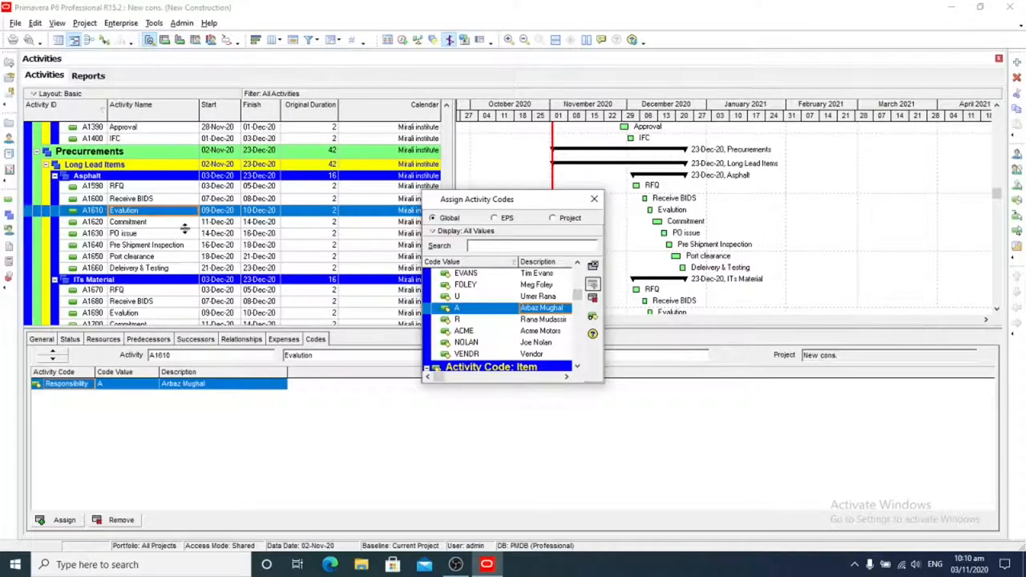
{"action": "left_click", "coordinate": [129, 221]}
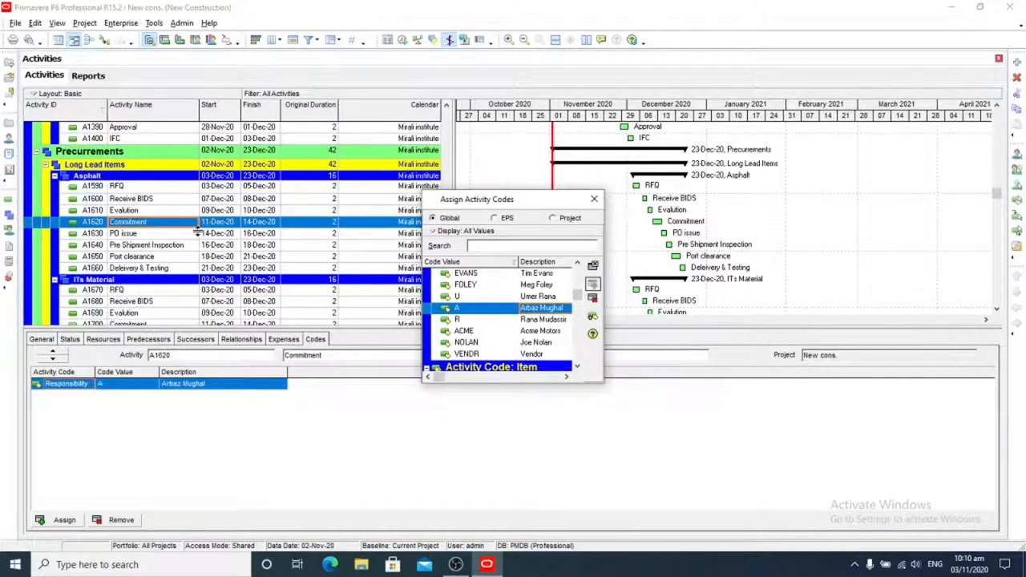
{"action": "left_click", "coordinate": [128, 234]}
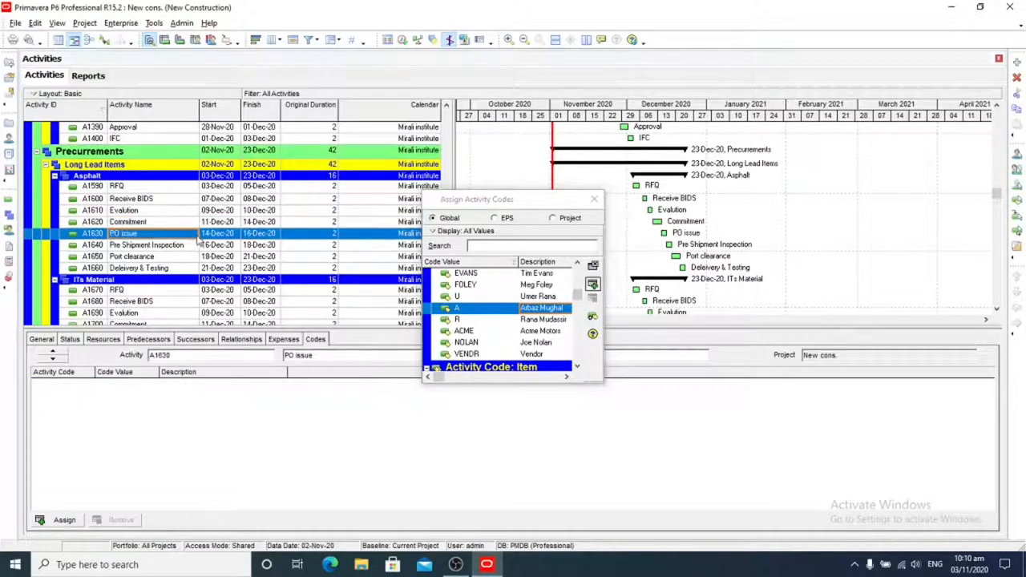
{"action": "left_click", "coordinate": [592, 284]}
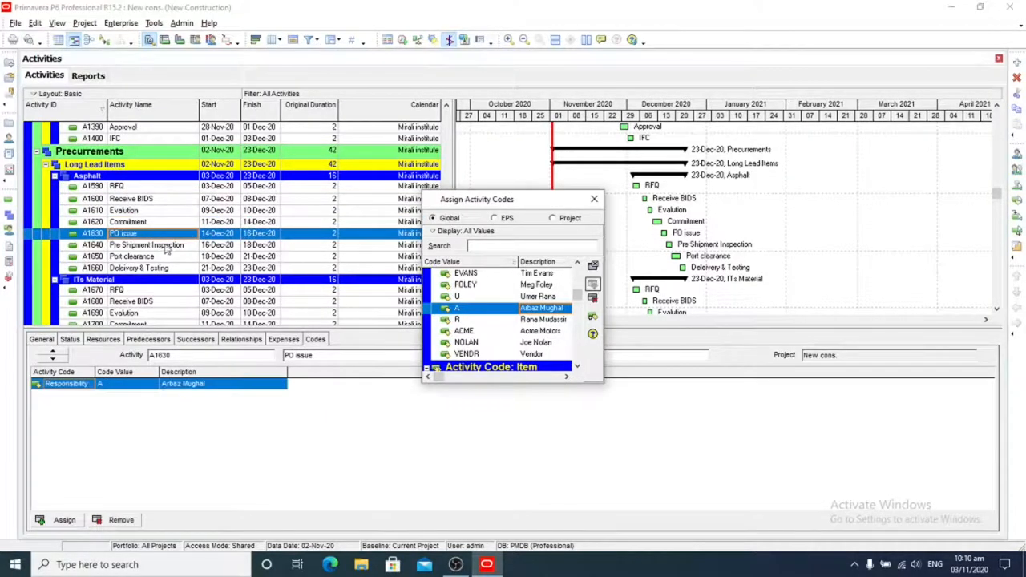
{"action": "left_click", "coordinate": [147, 244]}
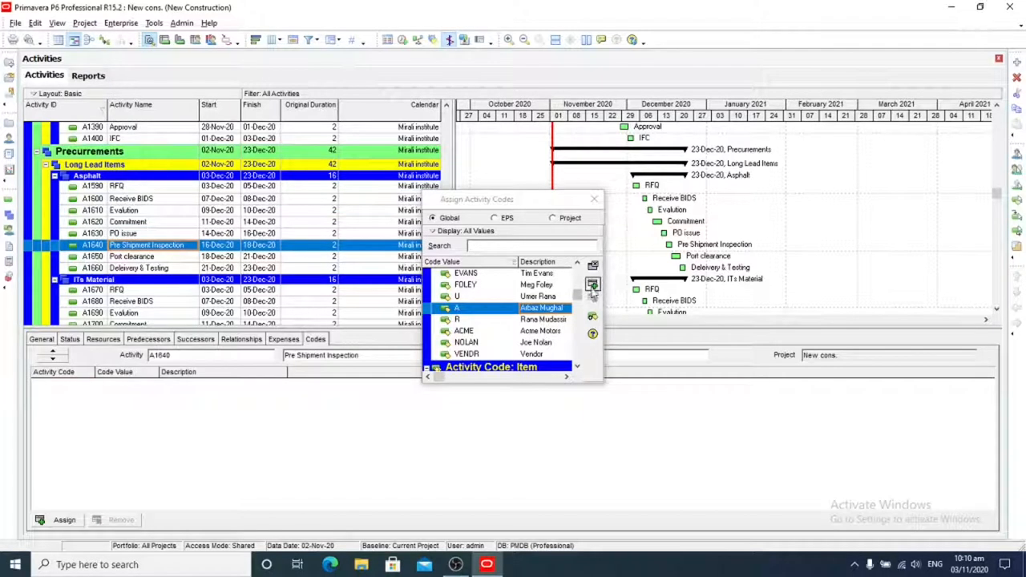
{"action": "left_click", "coordinate": [593, 286]}
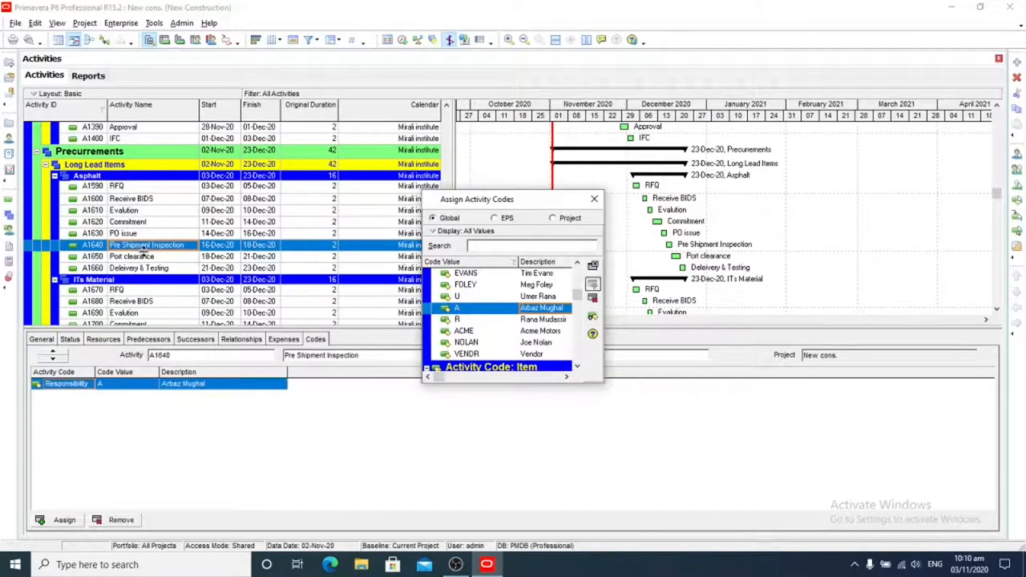
{"action": "left_click", "coordinate": [131, 257]}
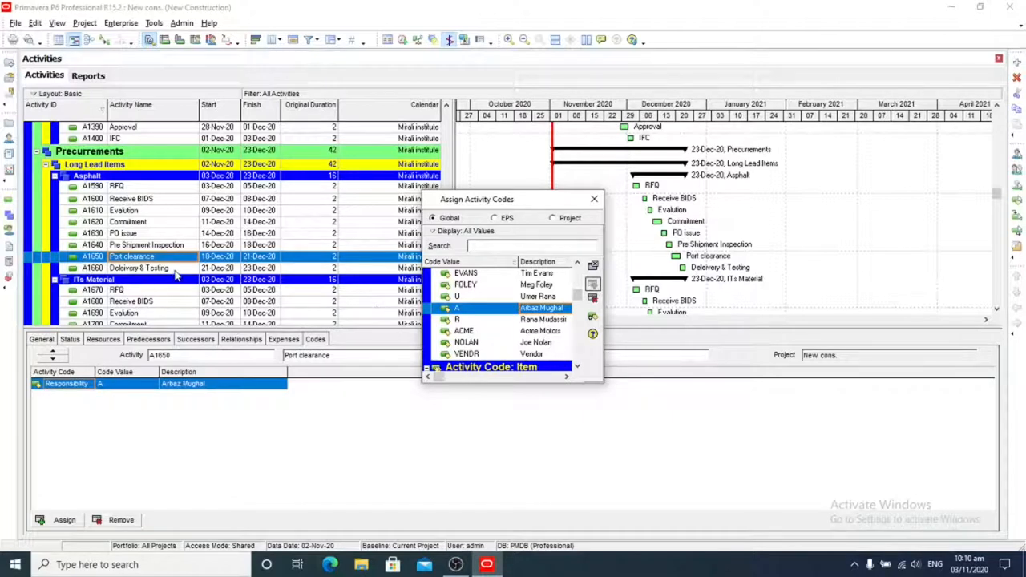
{"action": "left_click", "coordinate": [137, 267]}
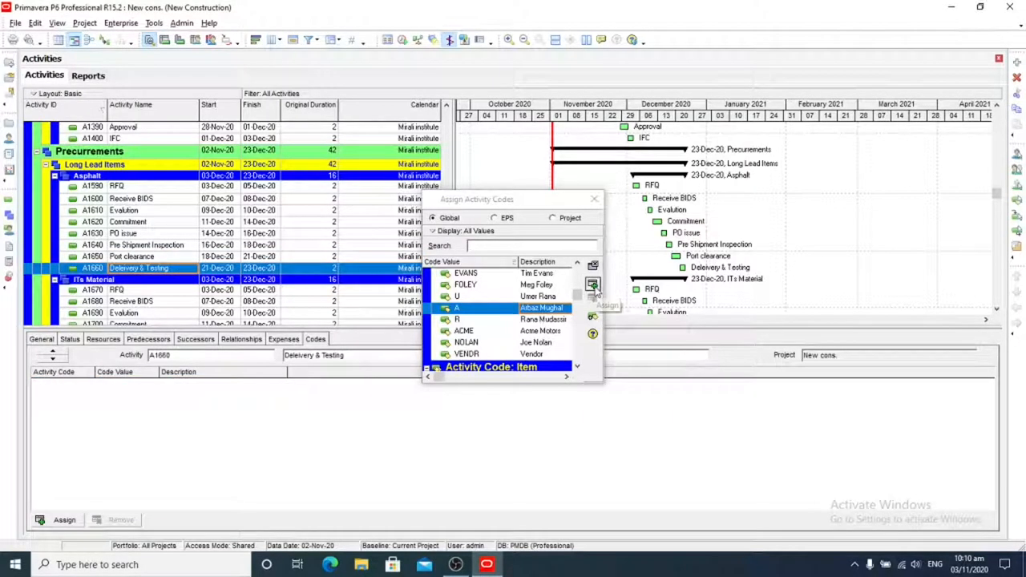
{"action": "left_click", "coordinate": [594, 285]}
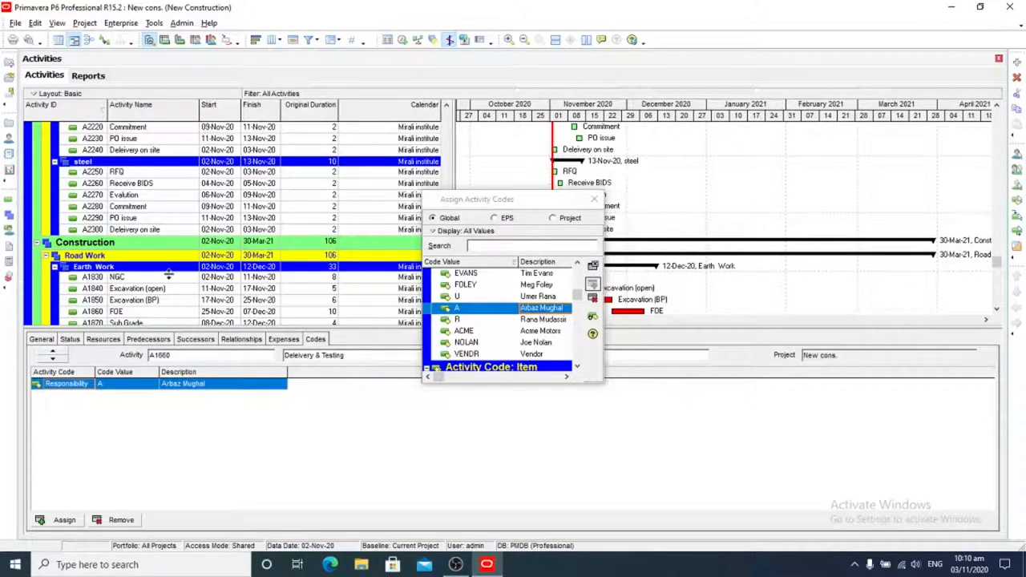
{"action": "left_click", "coordinate": [116, 275]}
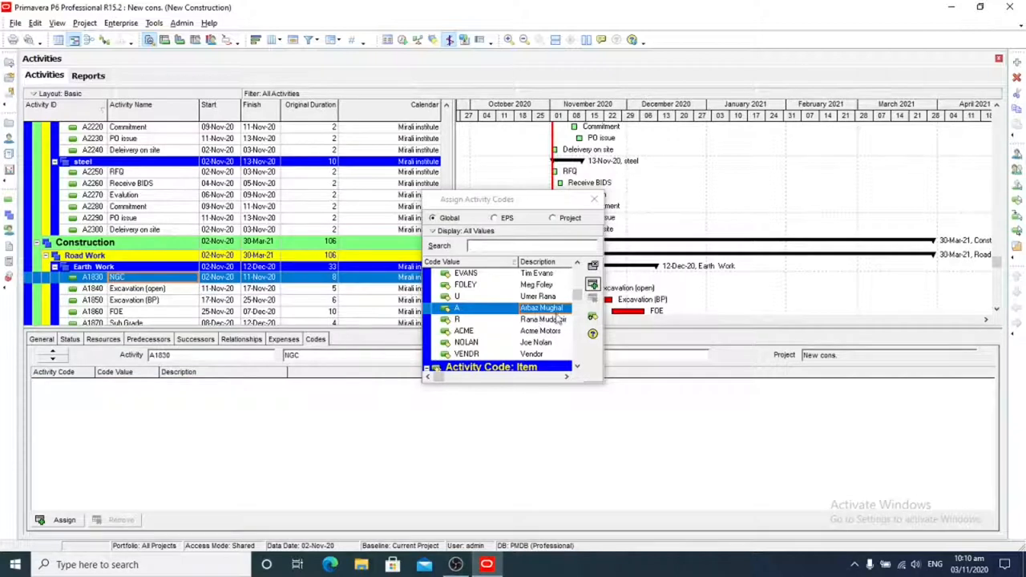
{"action": "left_click", "coordinate": [464, 319]}
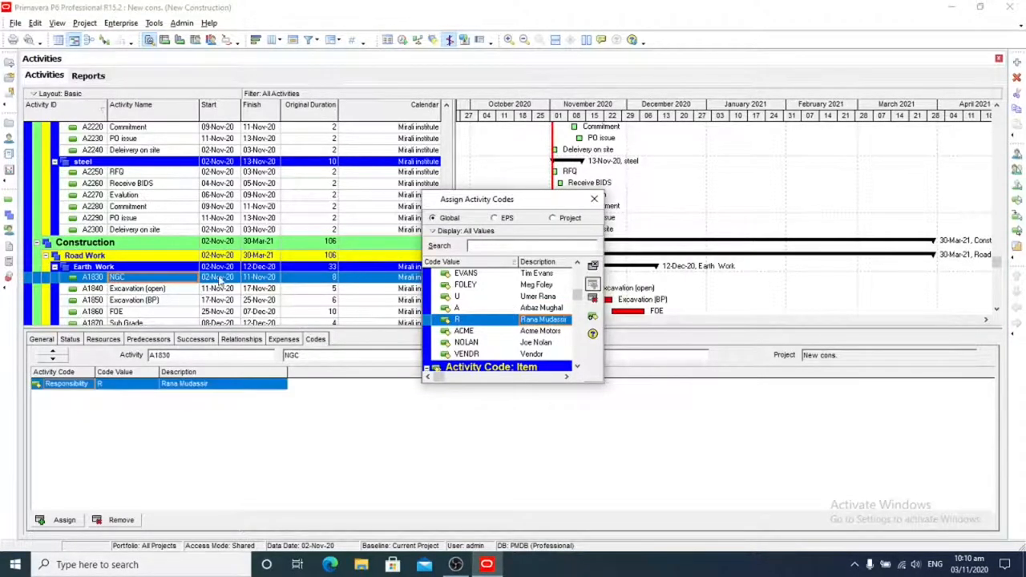
{"action": "left_click", "coordinate": [136, 289]}
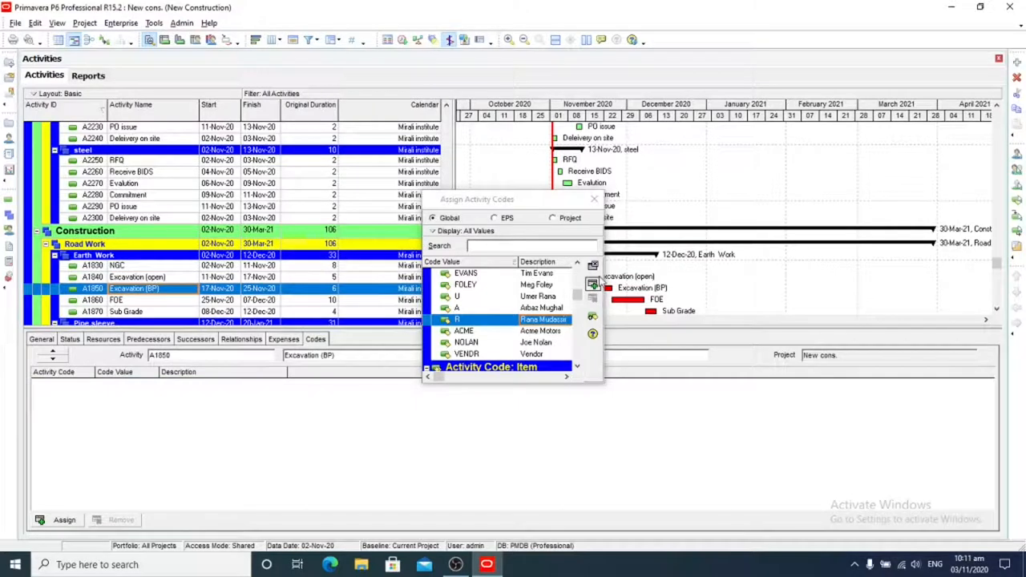
{"action": "left_click", "coordinate": [593, 282]}
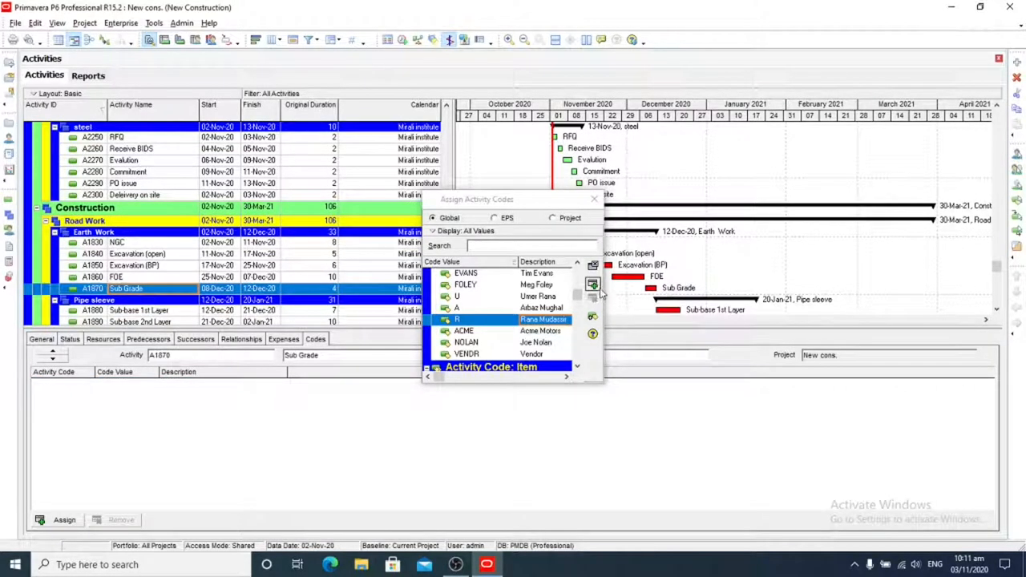
{"action": "left_click", "coordinate": [594, 286]}
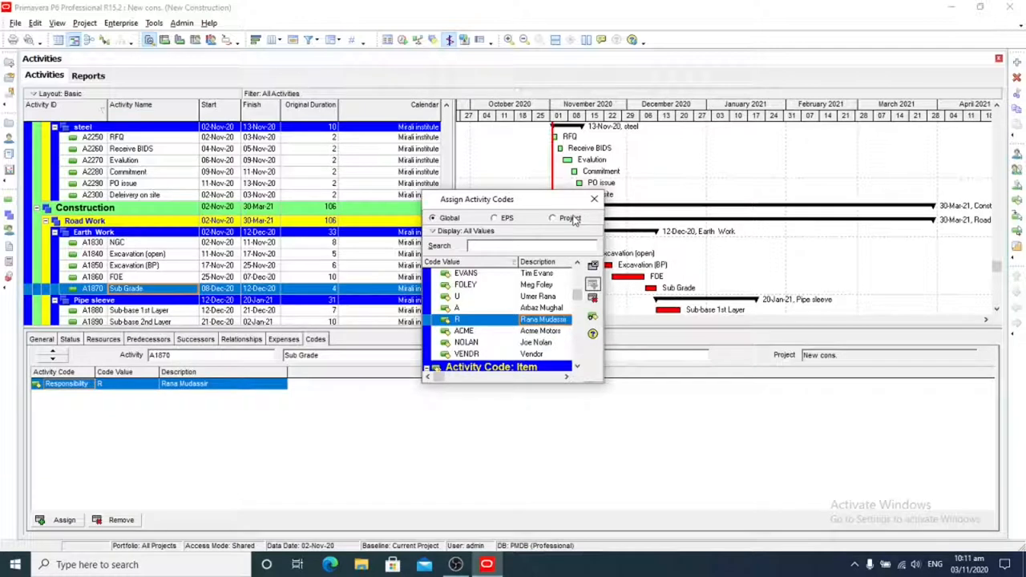
{"action": "mouse_move", "coordinate": [571, 223]}
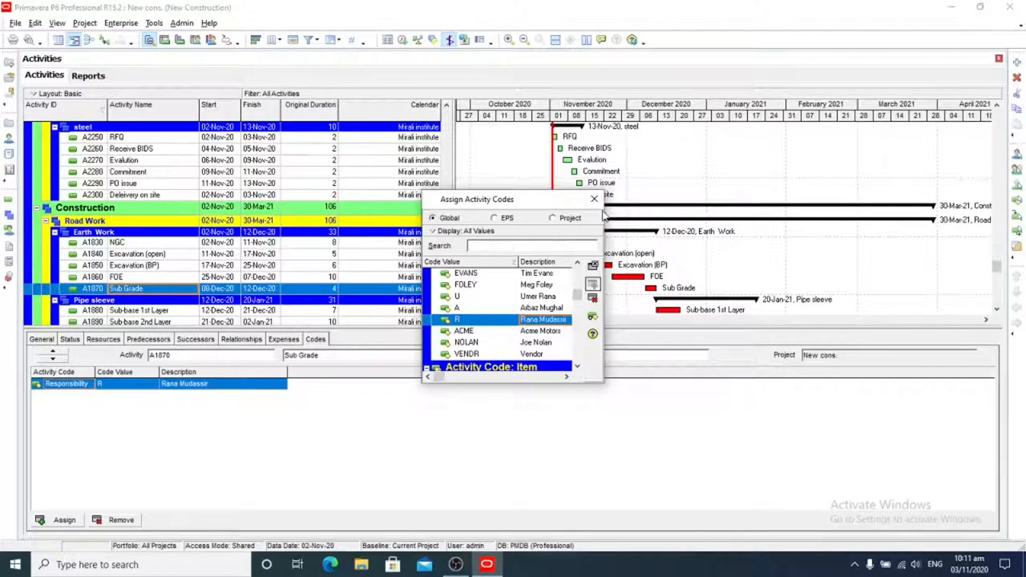
{"action": "left_click", "coordinate": [594, 198]}
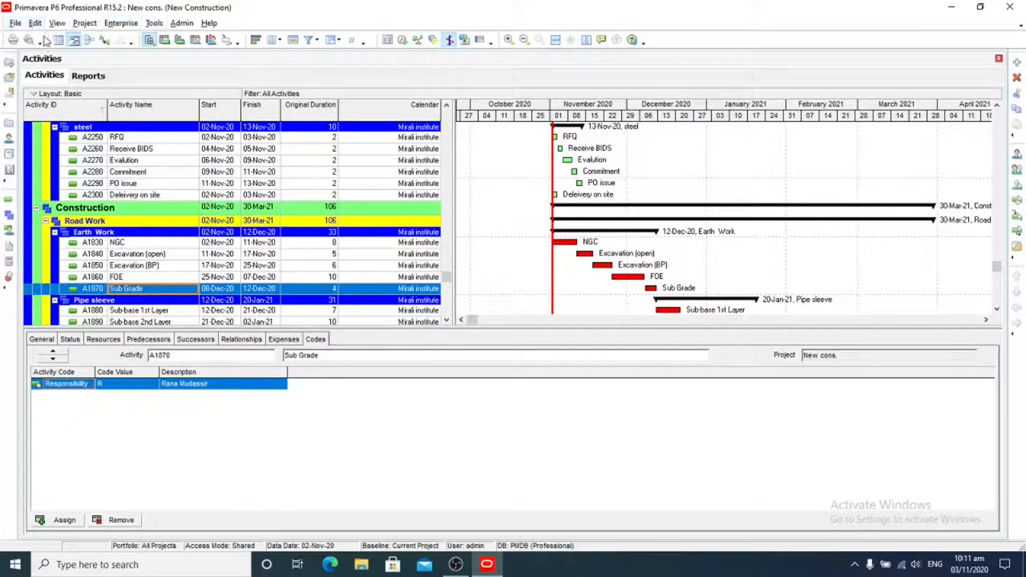
Set Group and Sort By to group activities by Responsibility and apply it.
{"action": "left_click", "coordinate": [58, 23]}
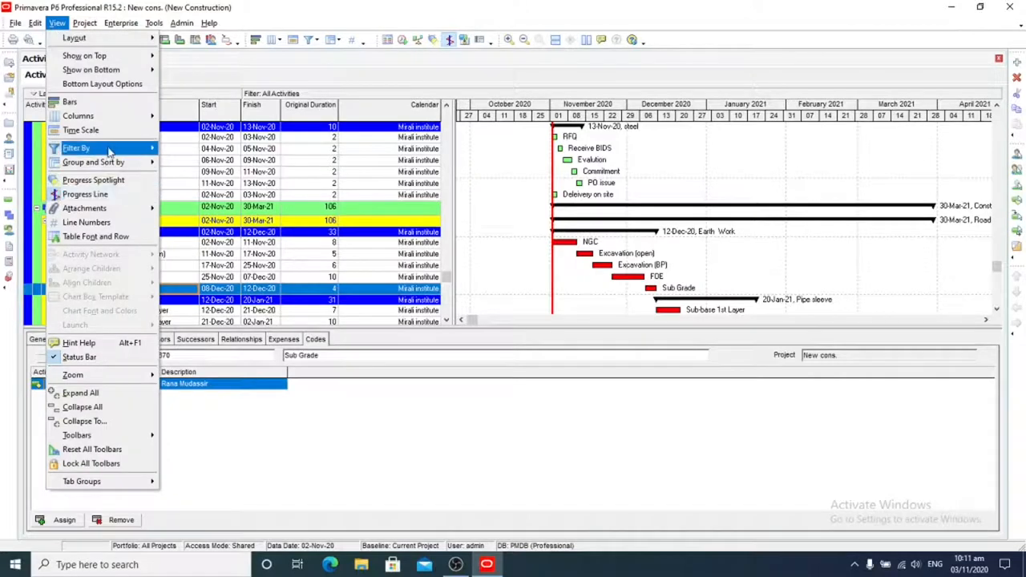
{"action": "left_click", "coordinate": [93, 162]}
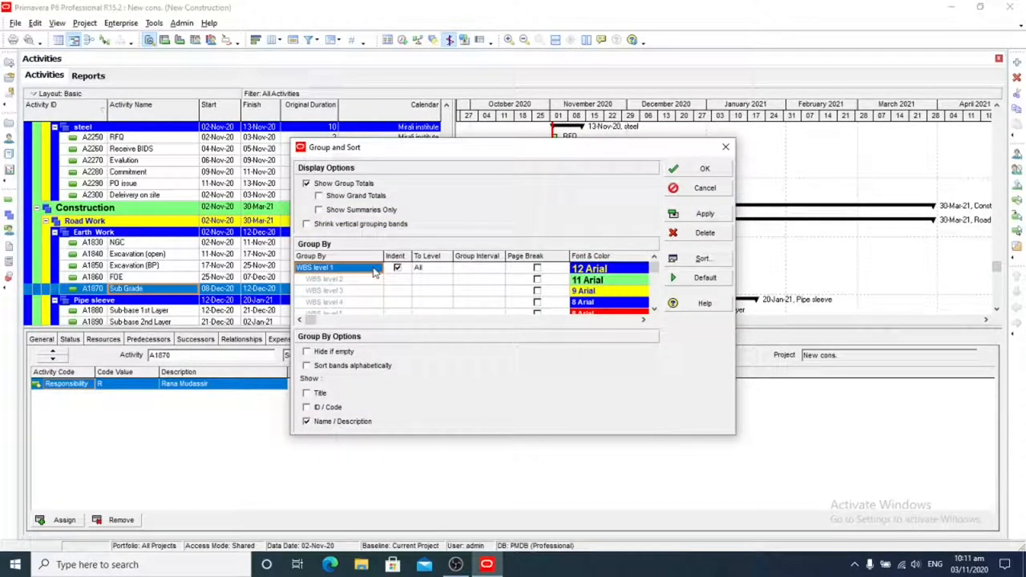
{"action": "left_click", "coordinate": [375, 267]}
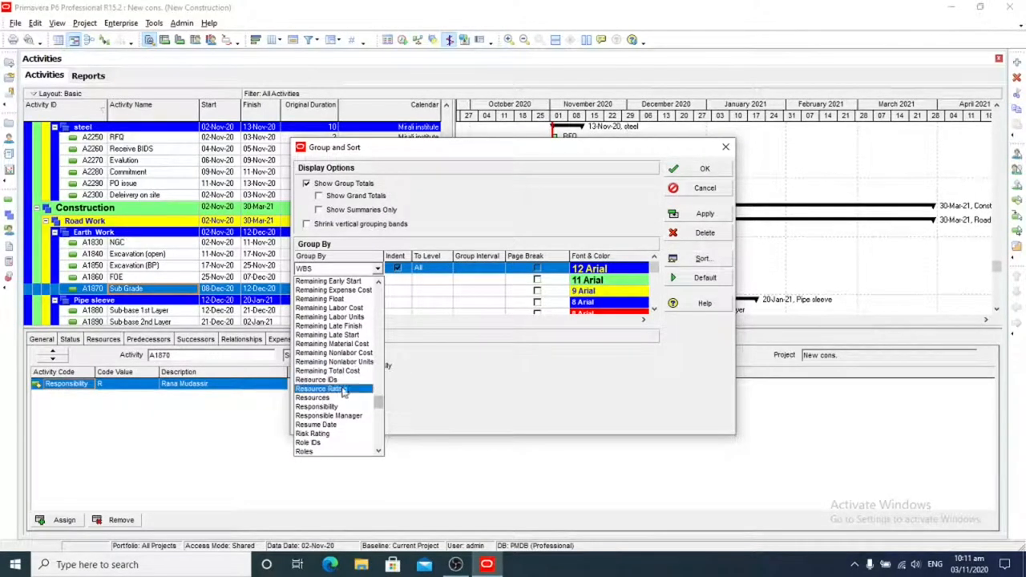
{"action": "left_click", "coordinate": [316, 407]}
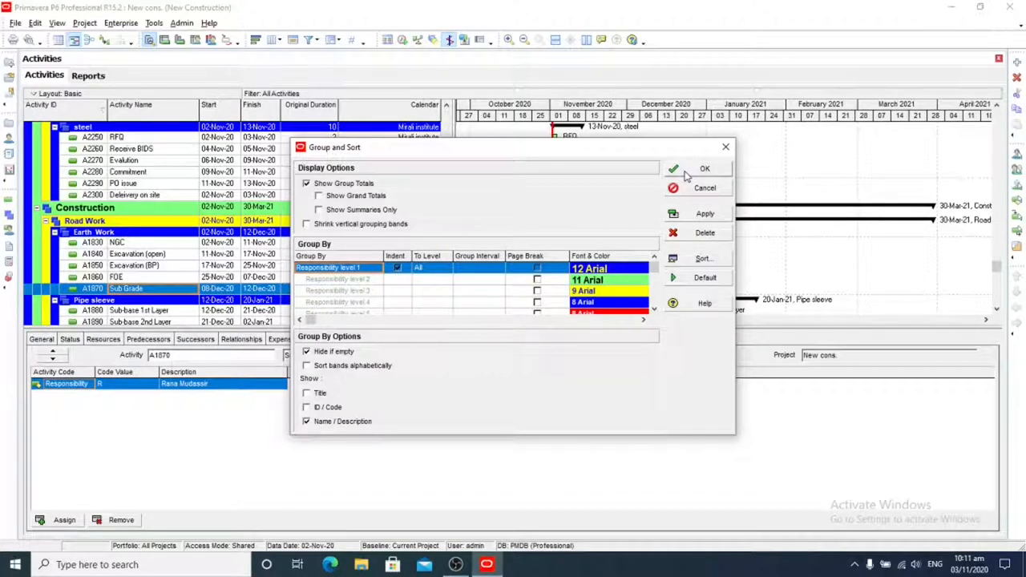
{"action": "left_click", "coordinate": [704, 169]}
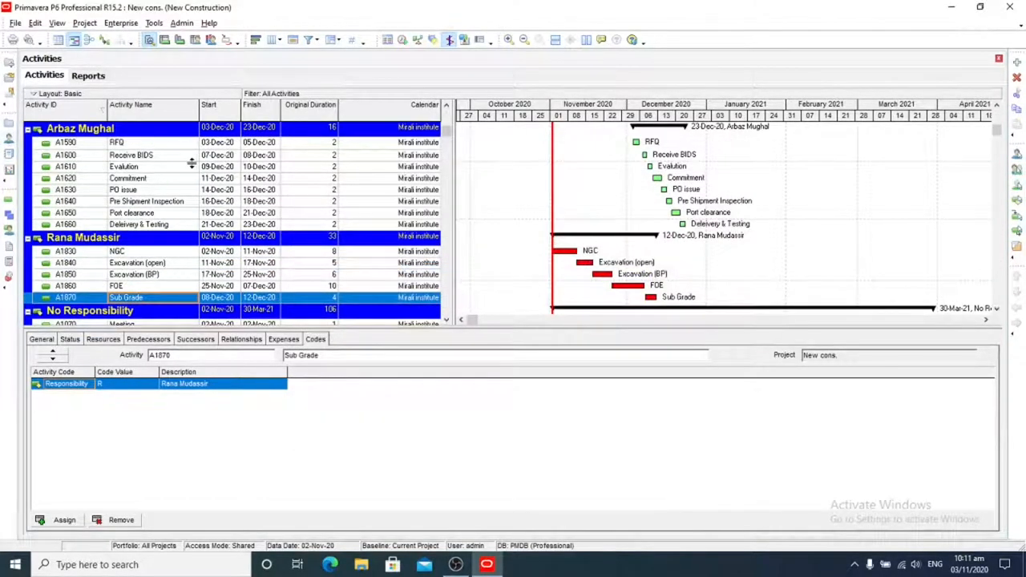